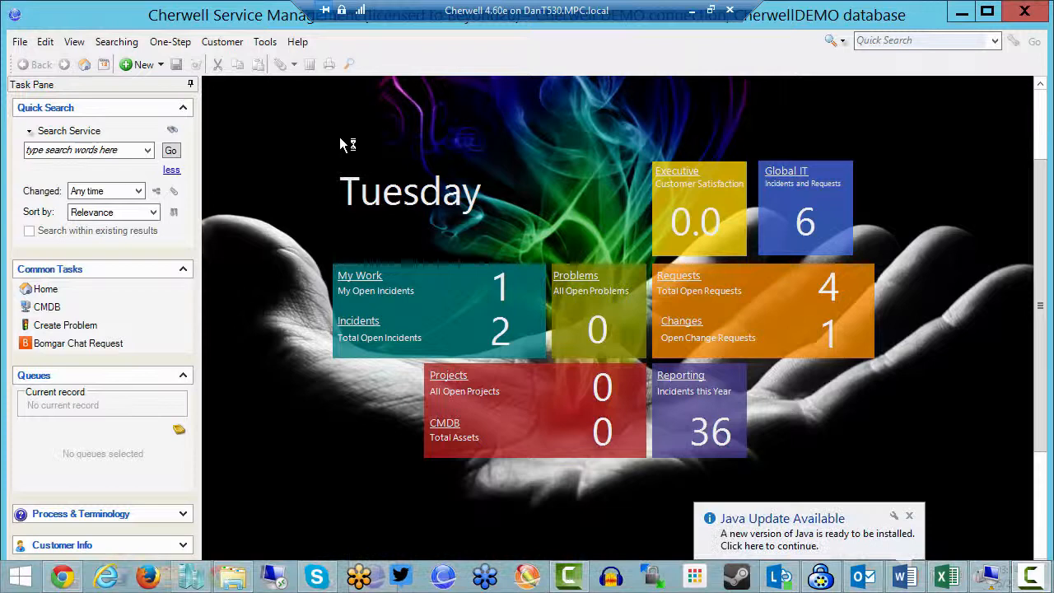
mouse_move(263, 130)
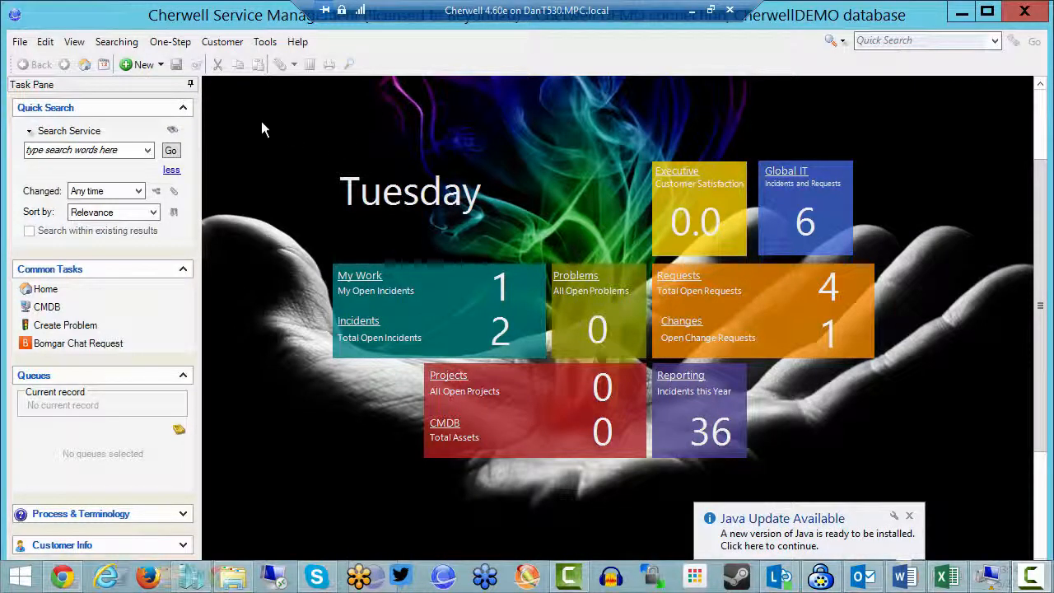
Bring up the One-Step Manager and filter its Association to Incident
left_click(170, 41)
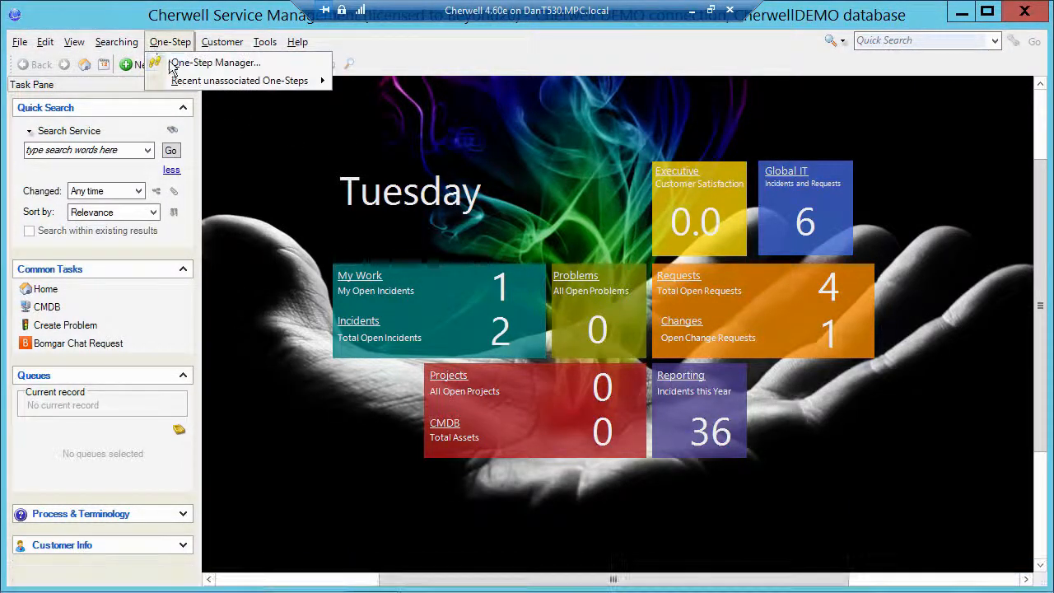
left_click(215, 62)
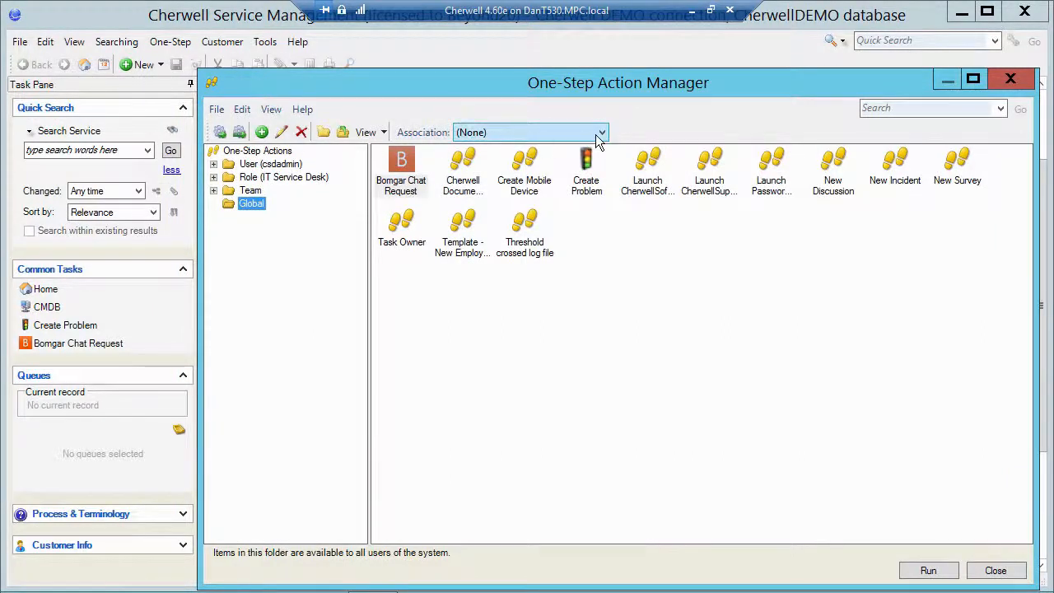
left_click(601, 132)
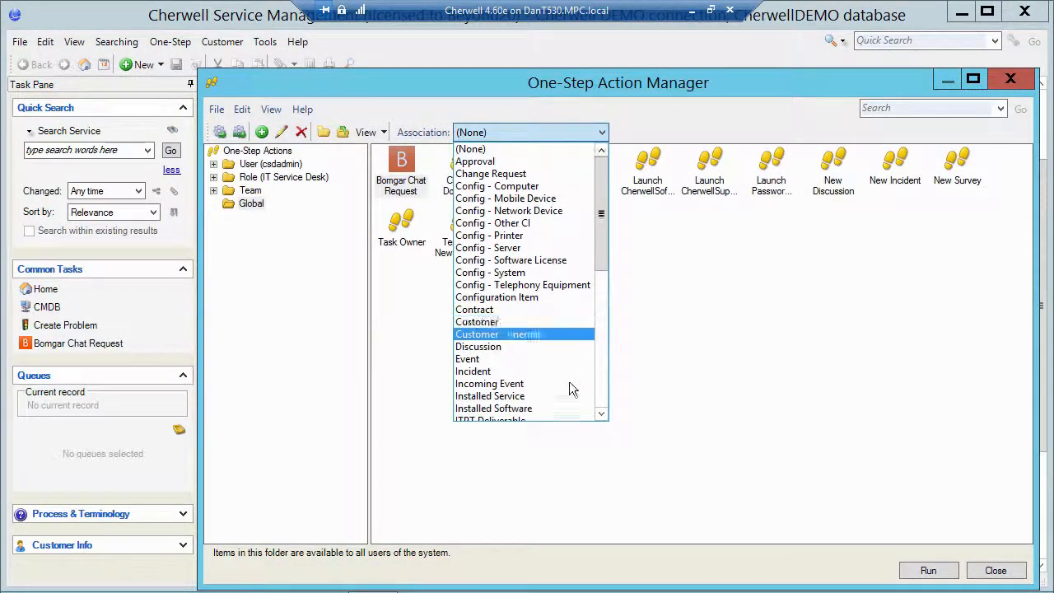
left_click(473, 370)
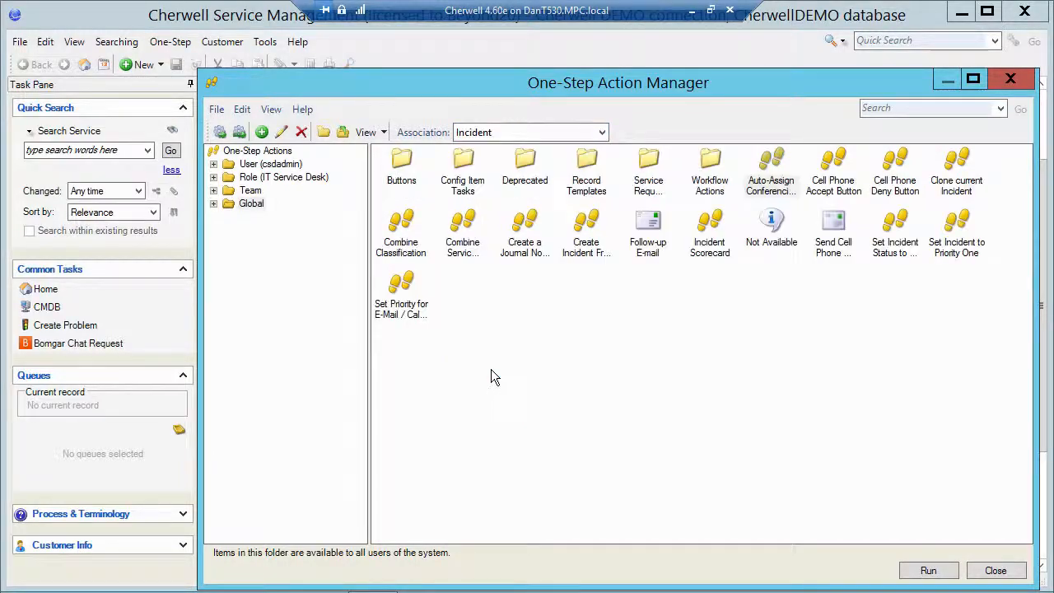
mouse_move(395, 206)
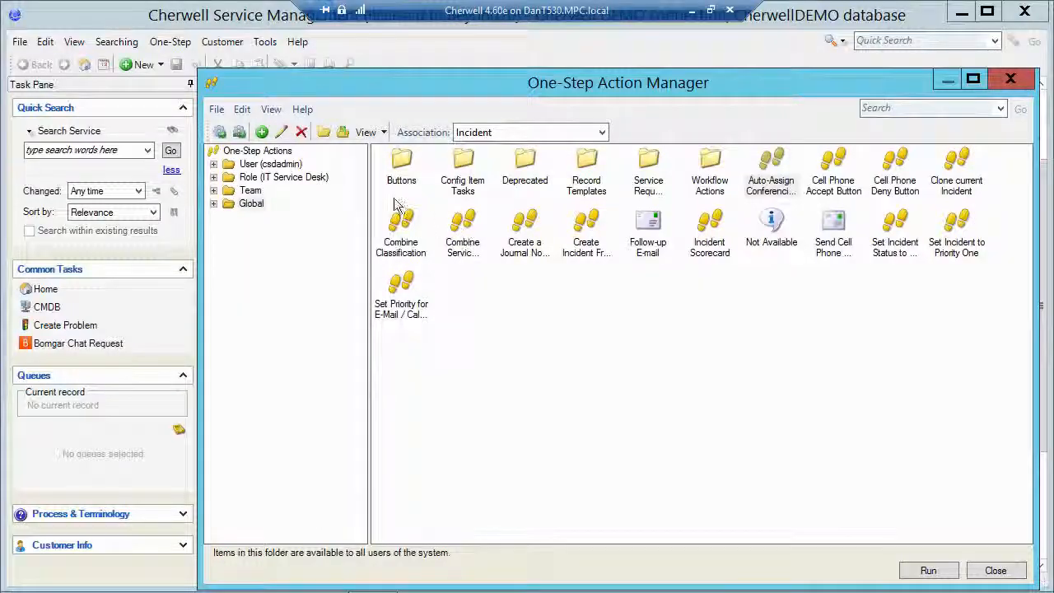
From the User (csdadmin) folder, edit the SampleDEV E-mail one-step
left_click(270, 163)
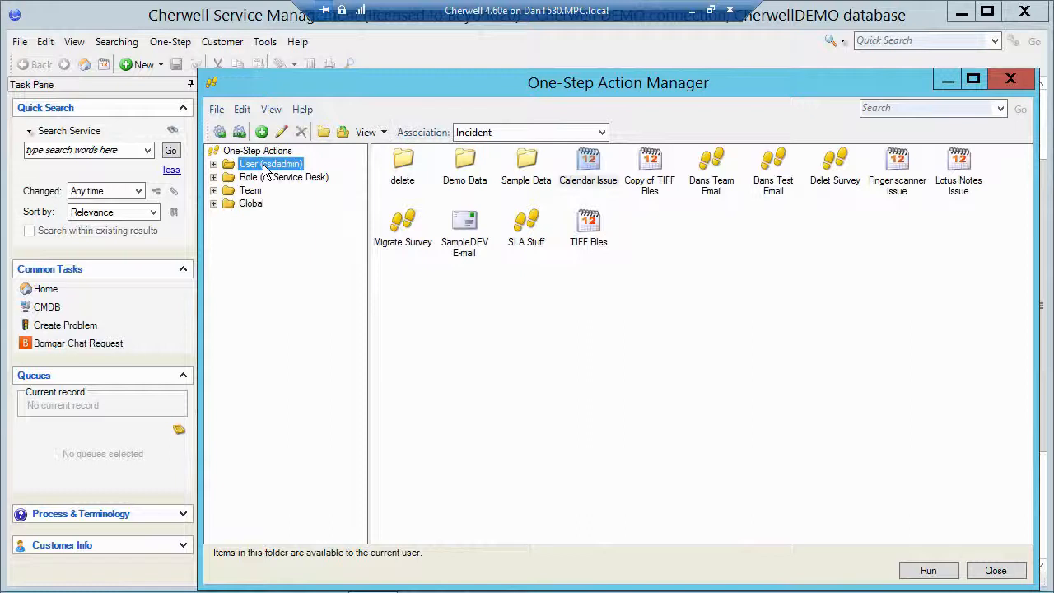
left_click(464, 227)
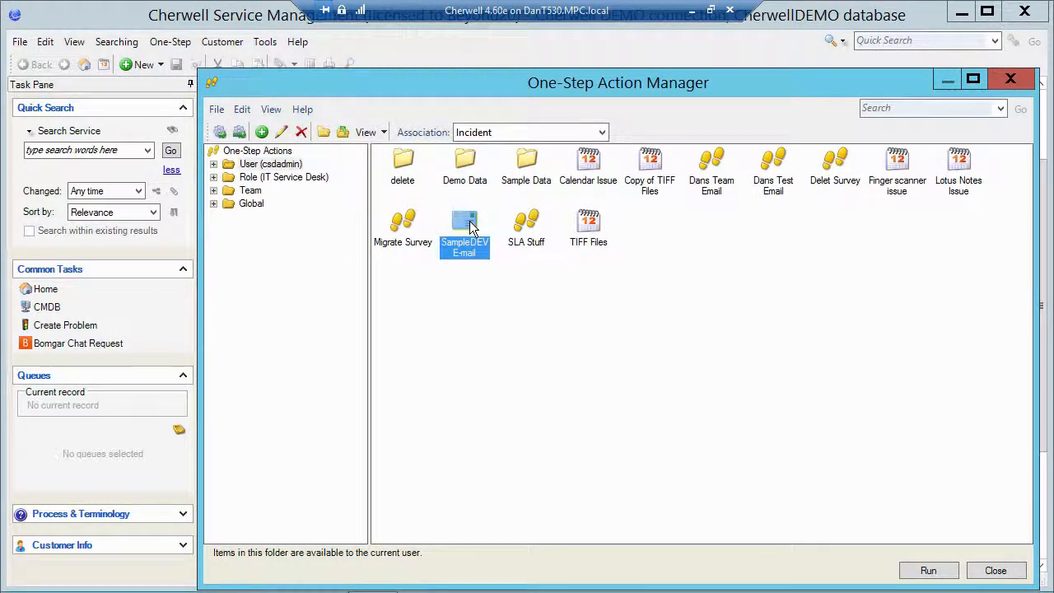
right_click(464, 230)
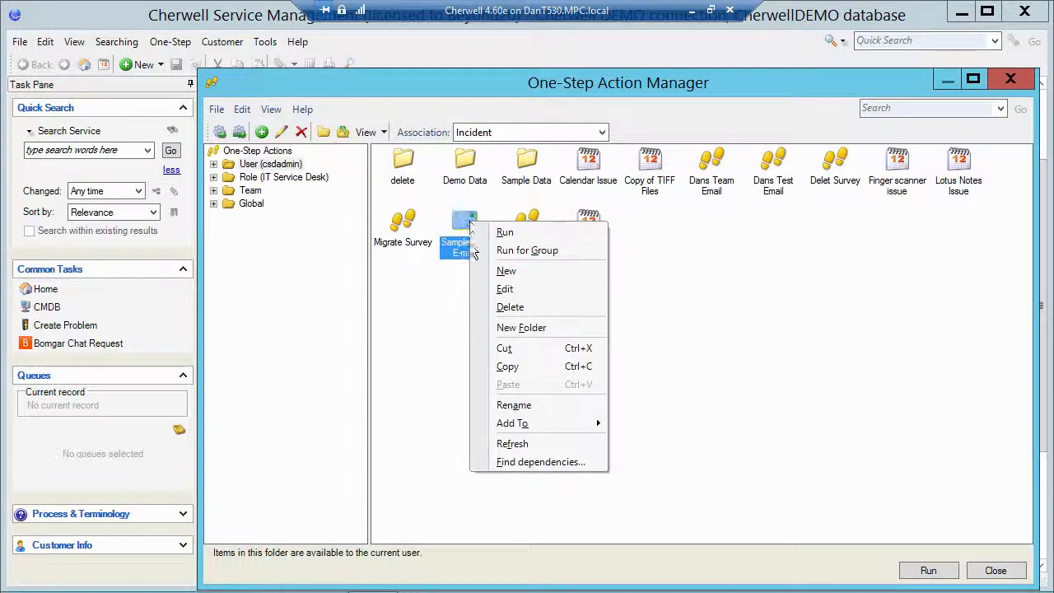
left_click(505, 289)
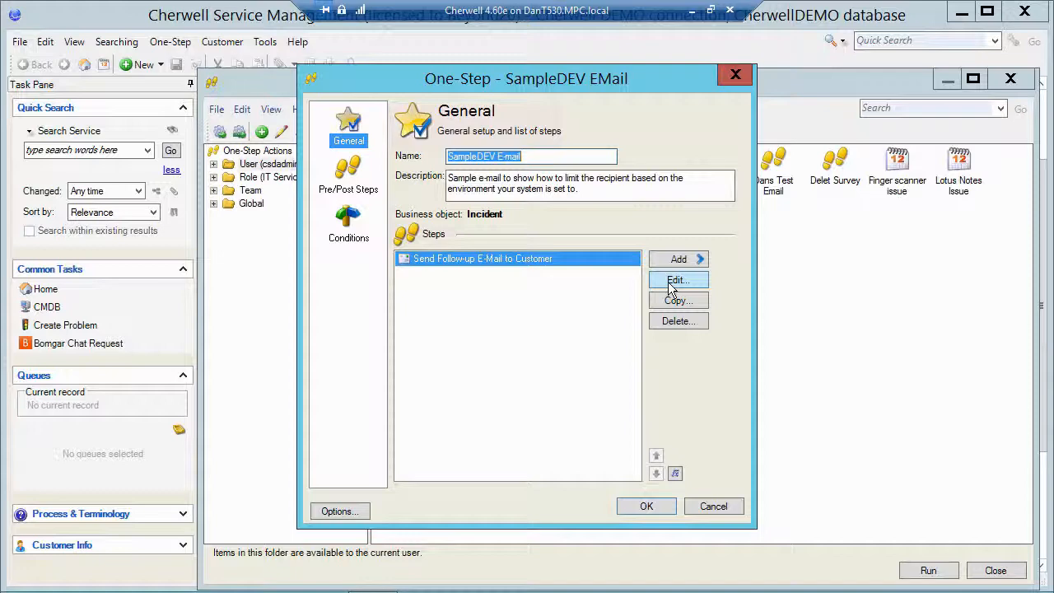
Edit the Send Follow-up E-Mail to Customer step and review its templated message body
left_click(678, 280)
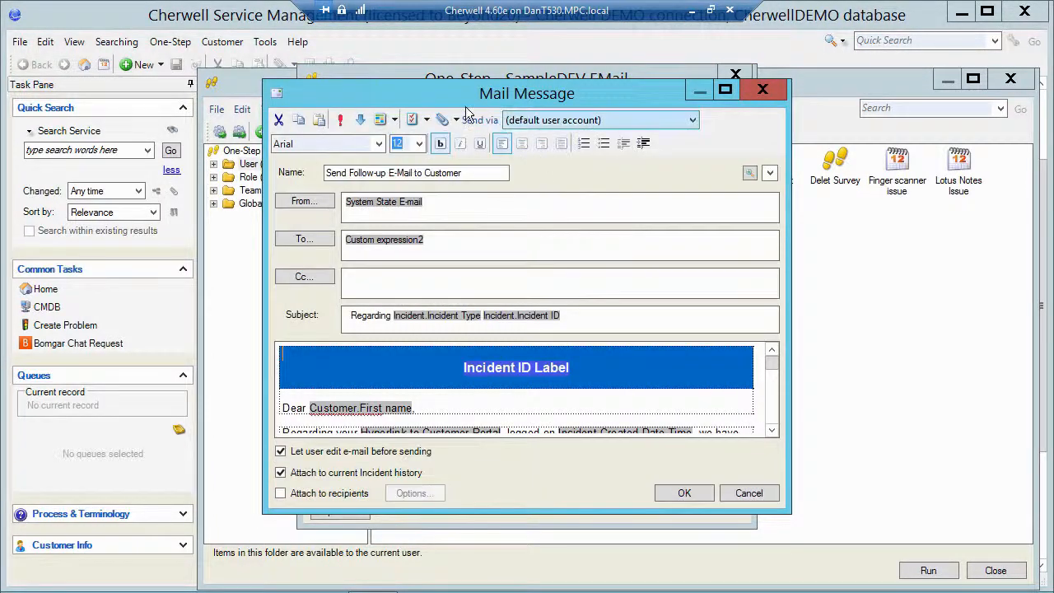
left_click_drag(528, 93, 478, 33)
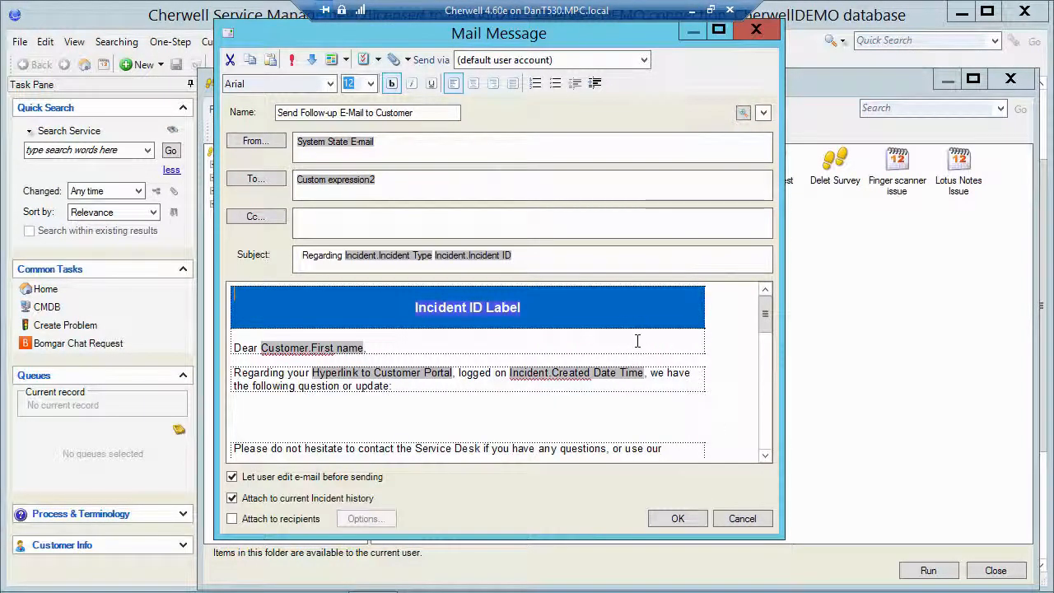
mouse_move(302, 348)
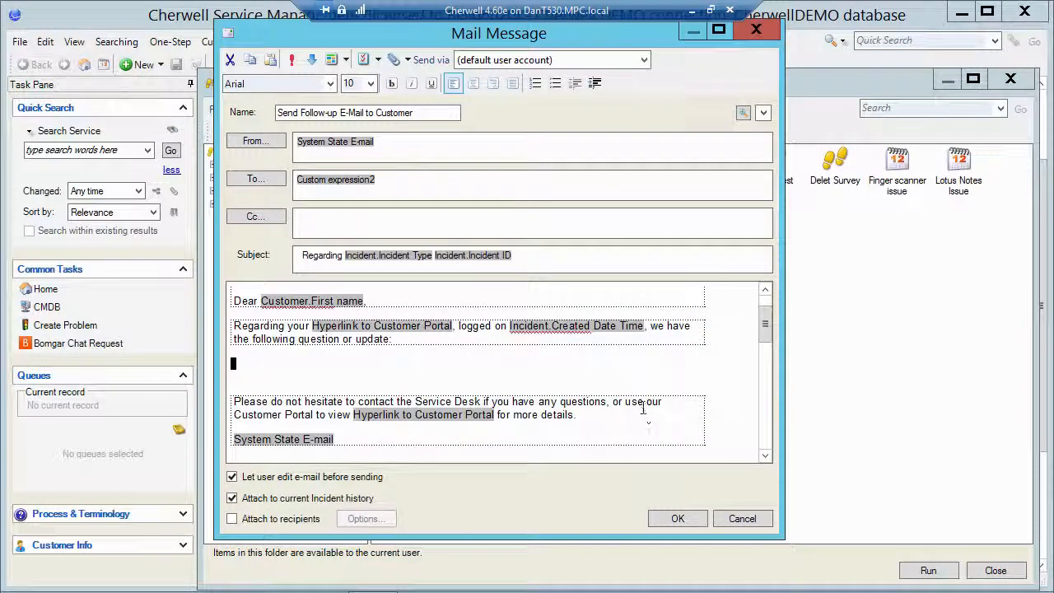
scroll("up", 3)
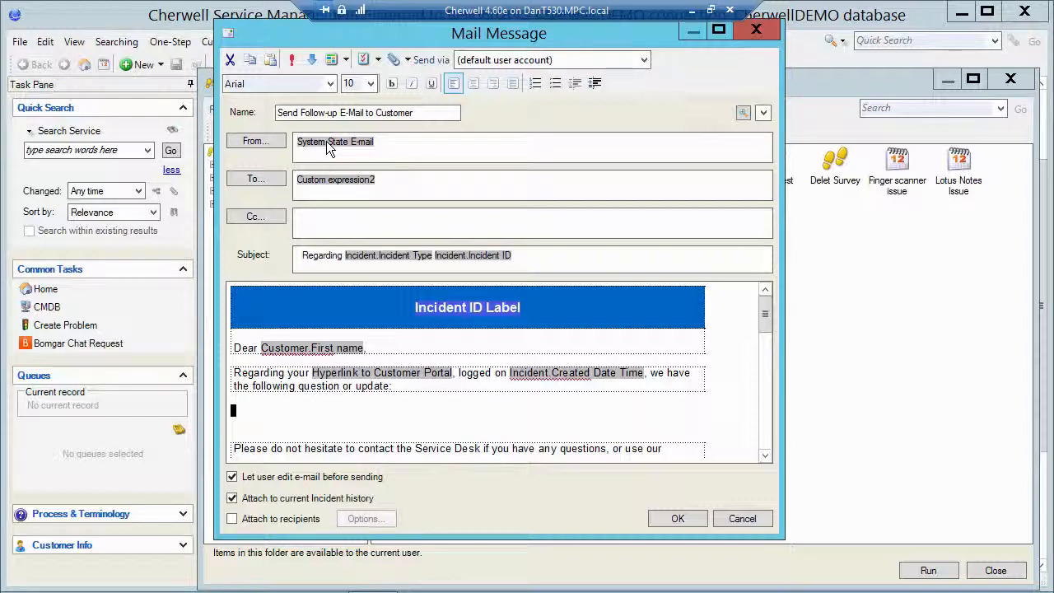
View the From field's System State E-mail expression with its Production, DEV and Test cases
right_click(335, 141)
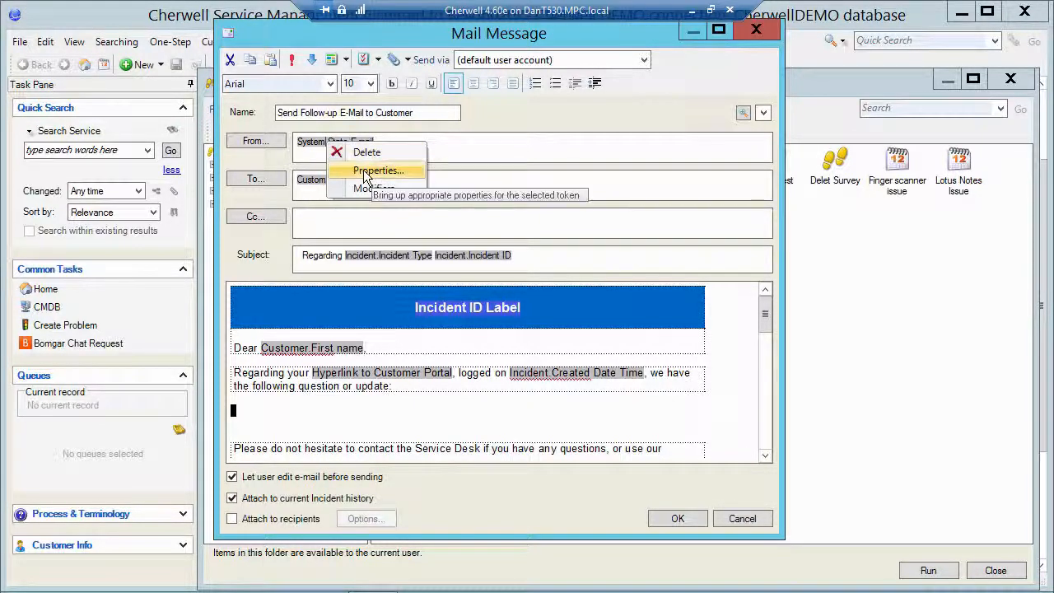
left_click(377, 171)
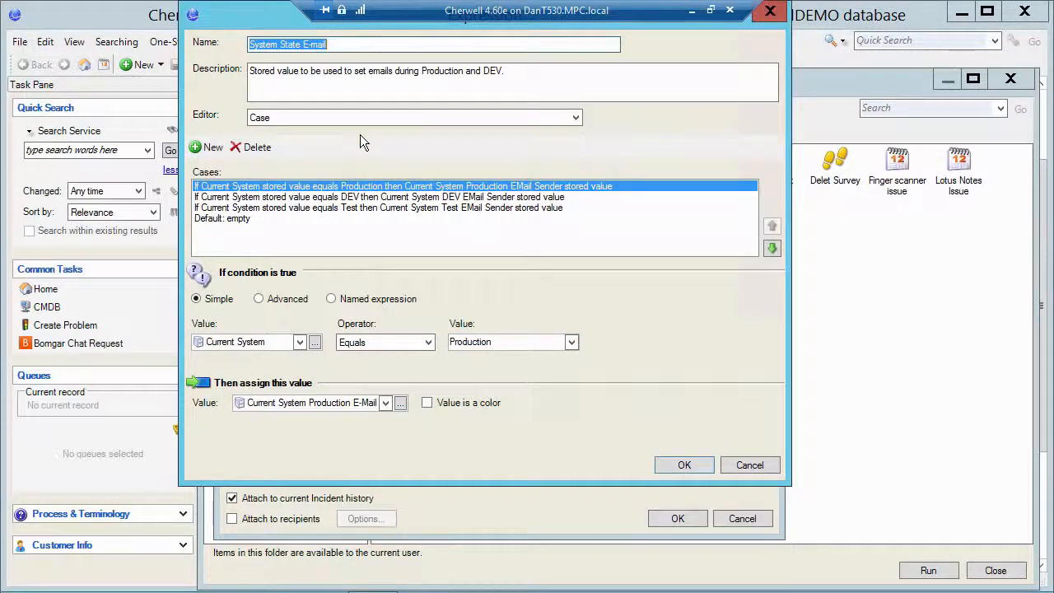
mouse_move(325, 149)
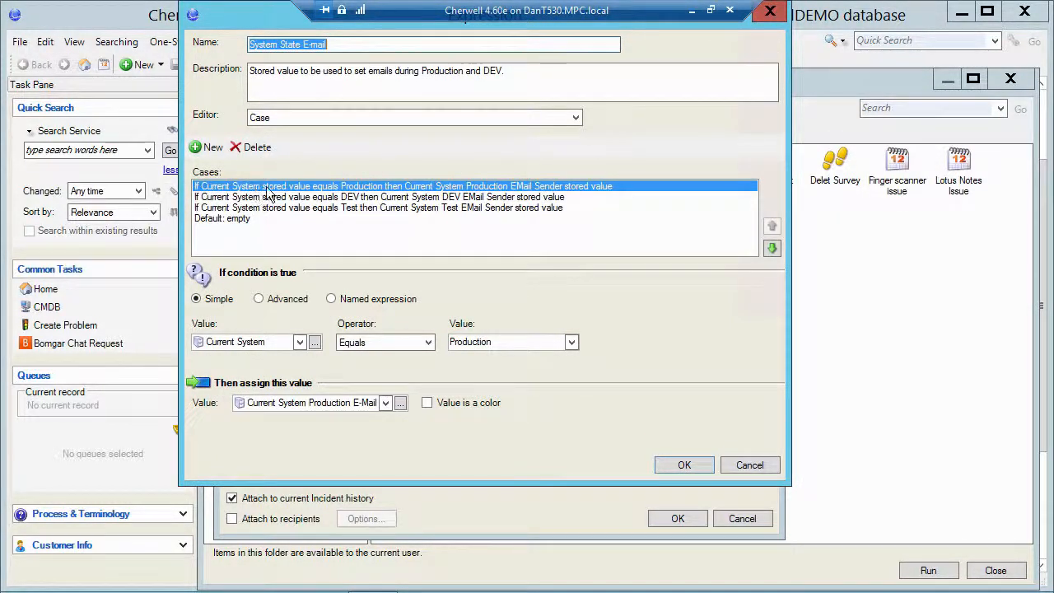
mouse_move(361, 196)
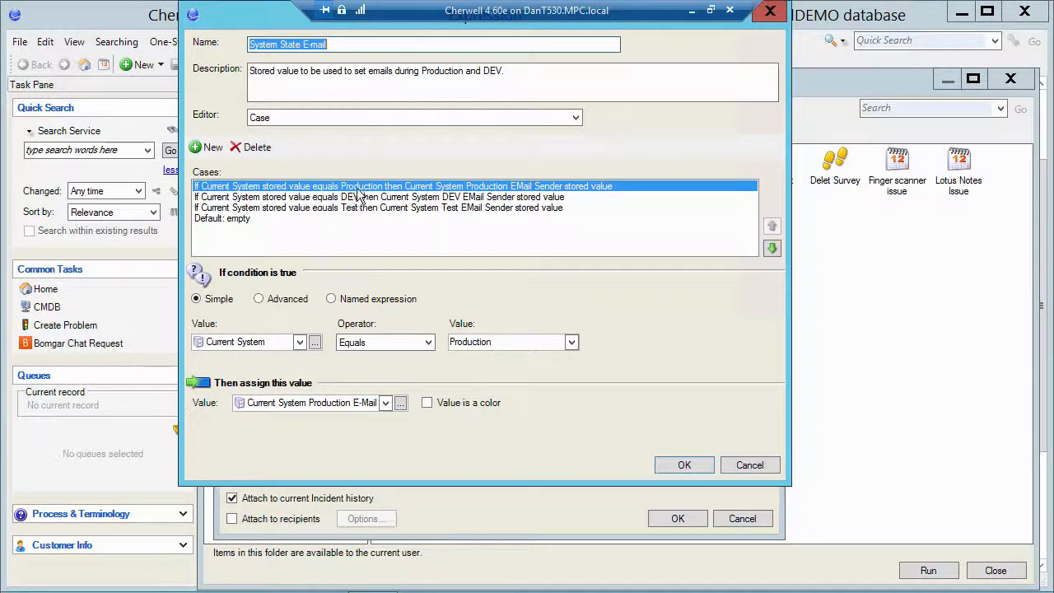
mouse_move(428, 194)
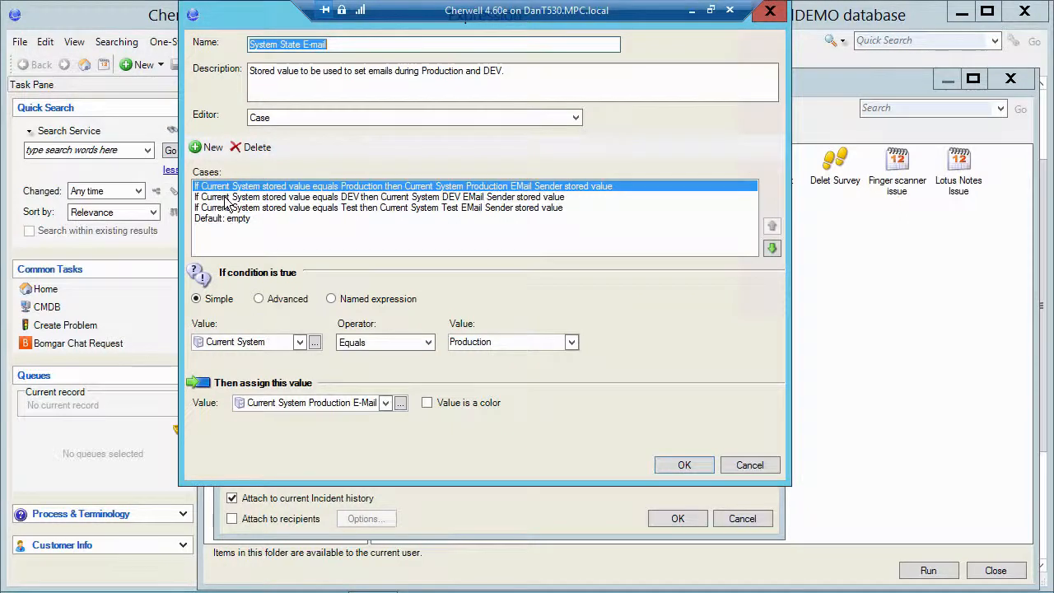
mouse_move(389, 208)
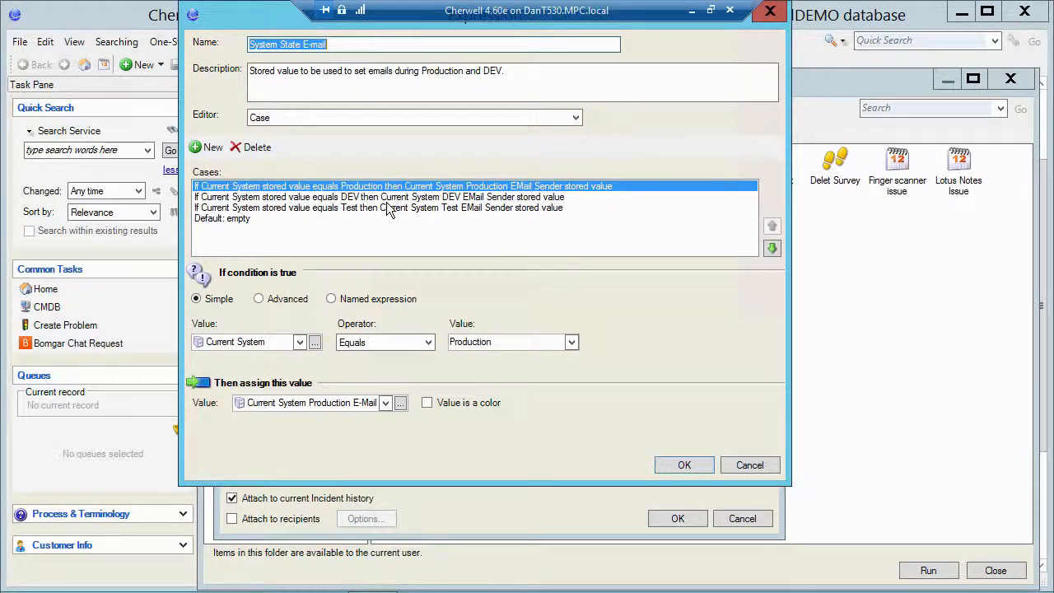
mouse_move(551, 207)
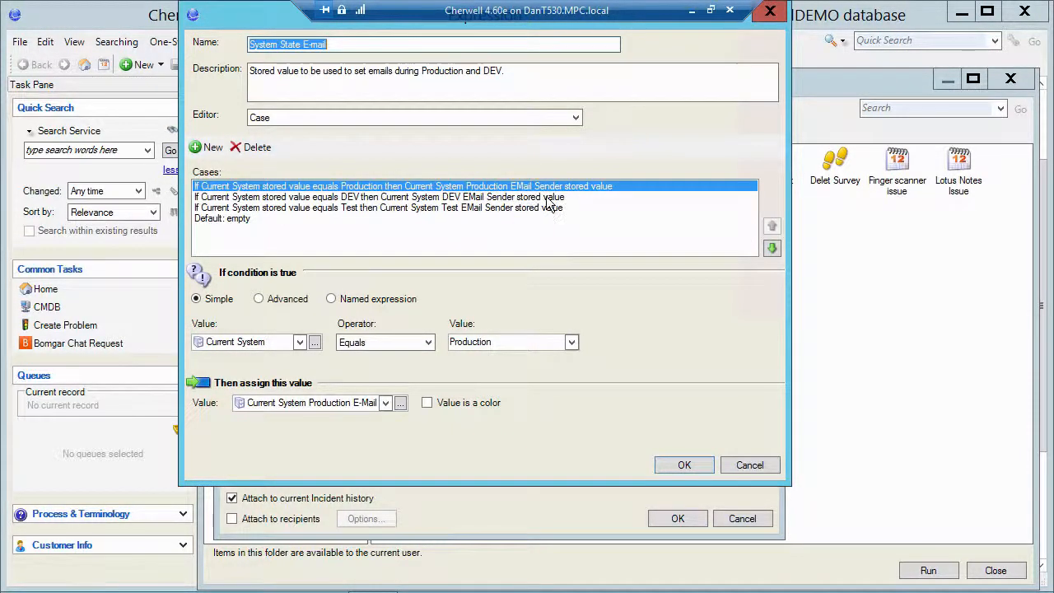
mouse_move(255, 214)
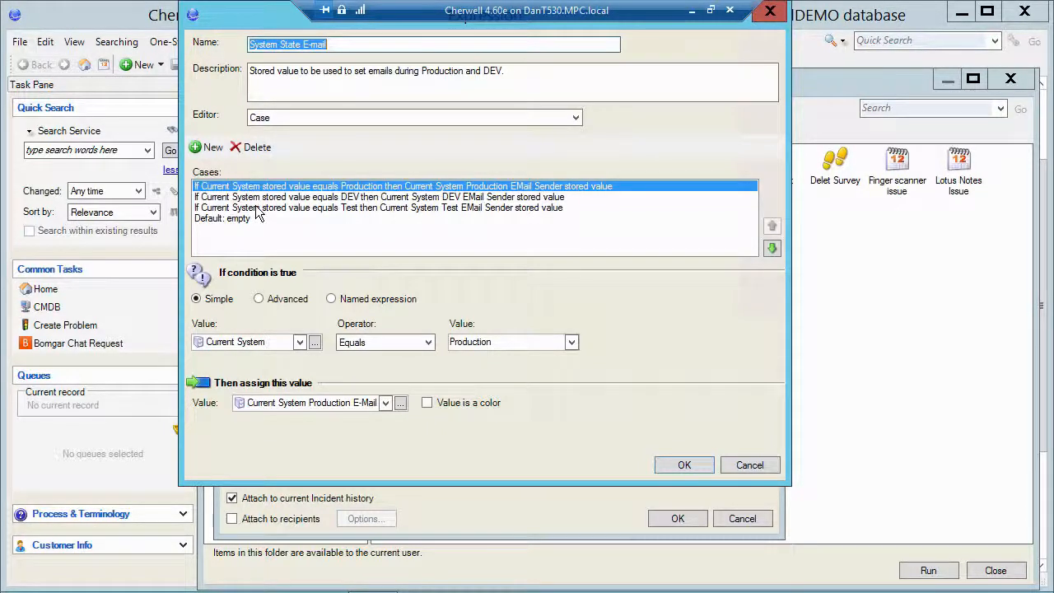
mouse_move(377, 213)
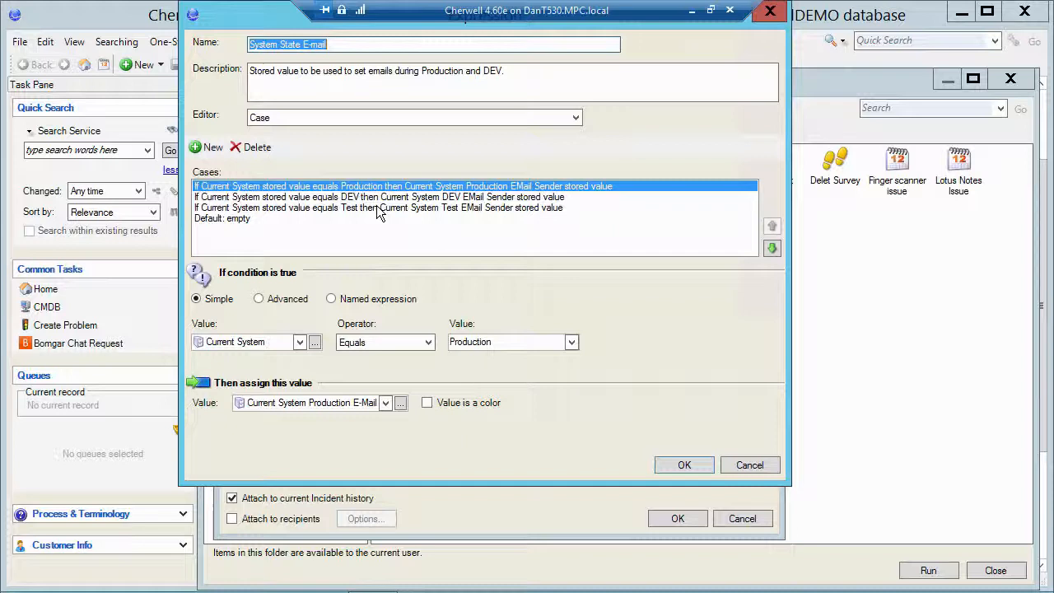
mouse_move(450, 215)
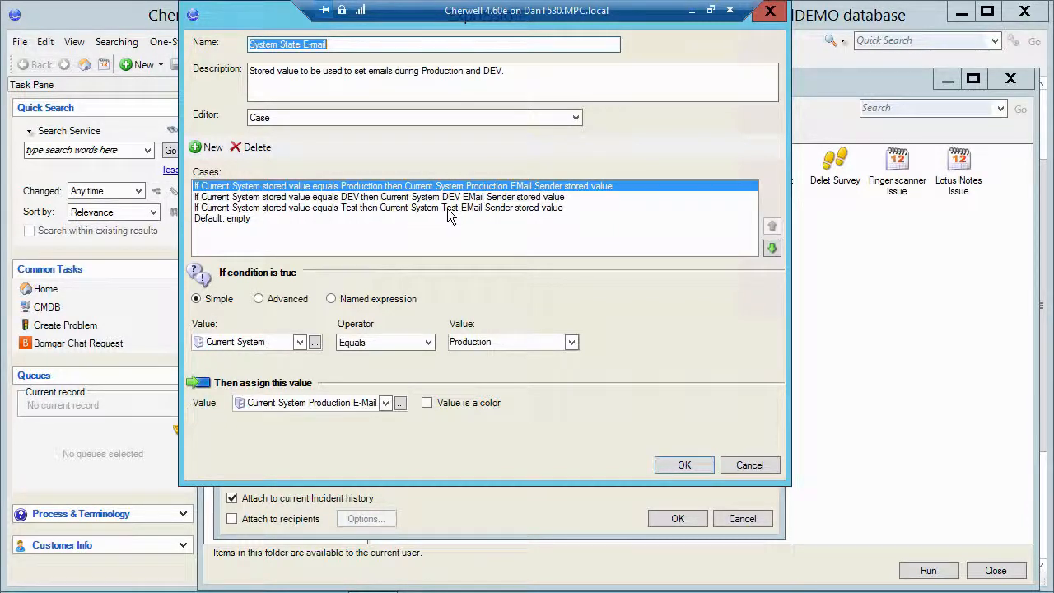
mouse_move(439, 216)
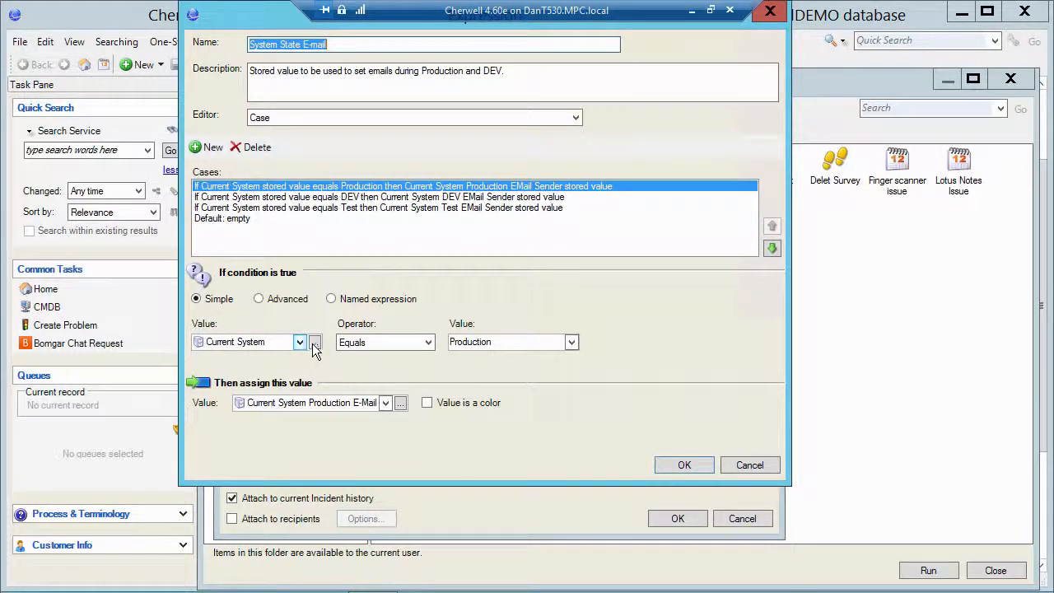
Show the Global stored values behind Current System and select the Current System value
left_click(400, 403)
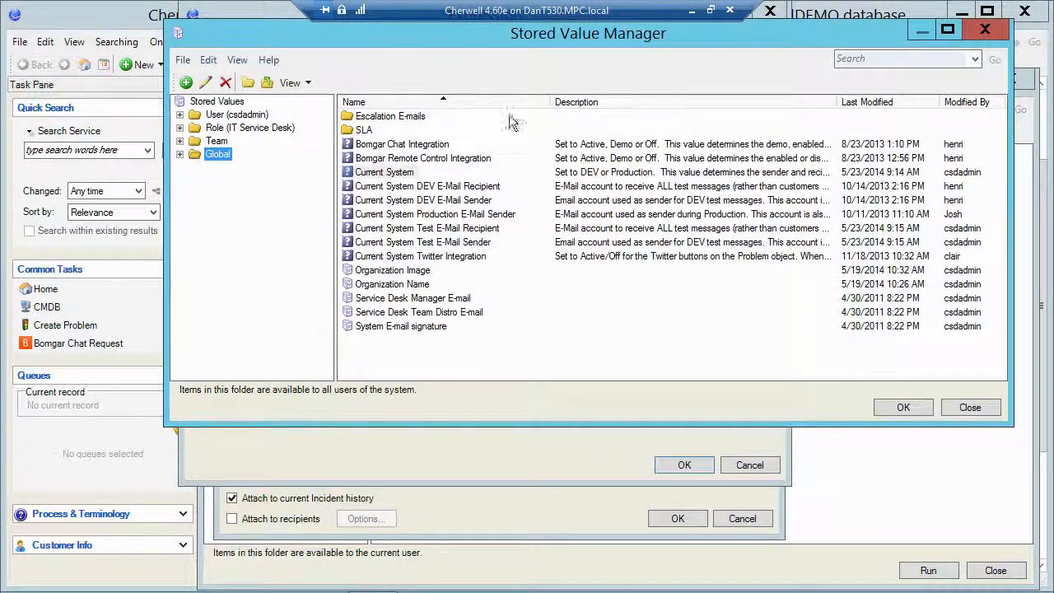
mouse_move(353, 276)
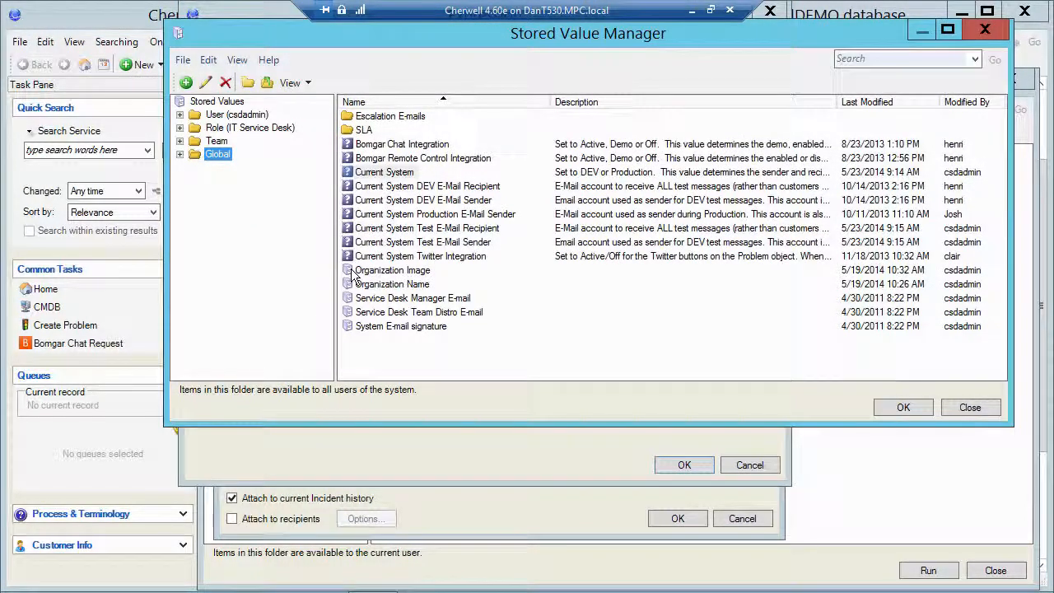
left_click(384, 171)
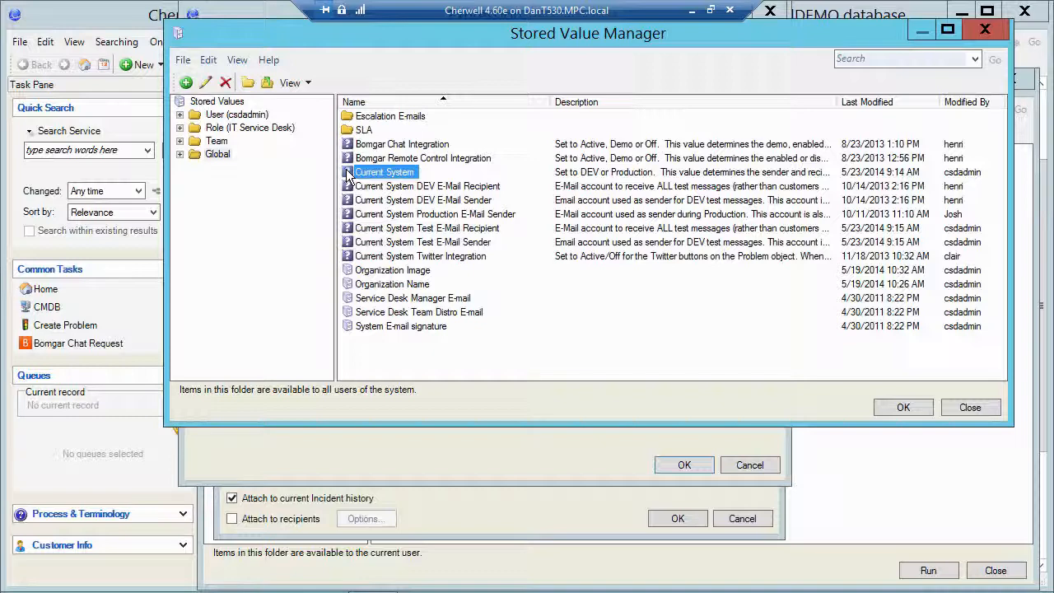
right_click(384, 171)
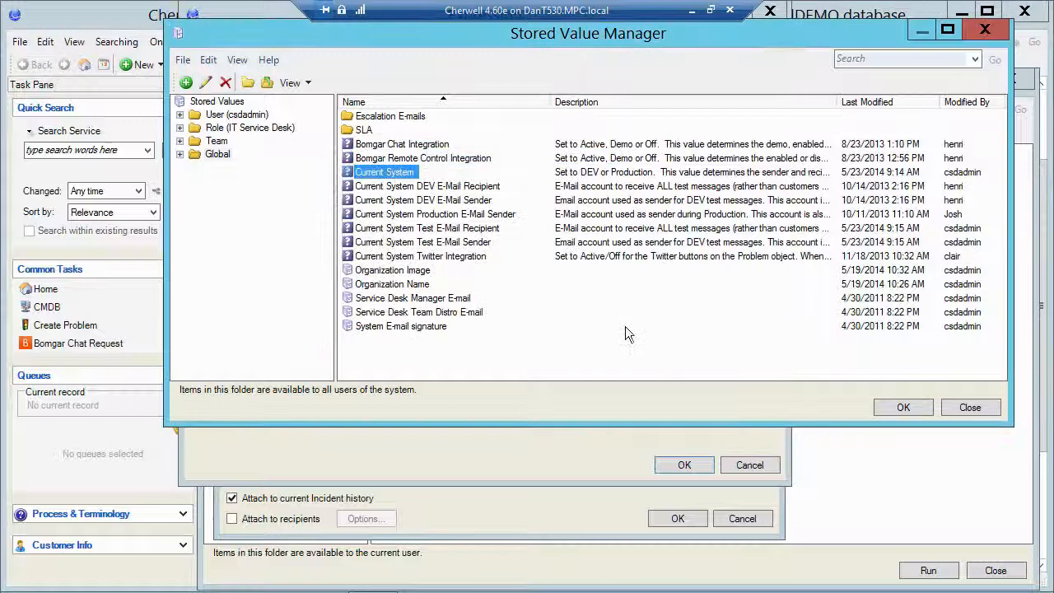
mouse_move(581, 259)
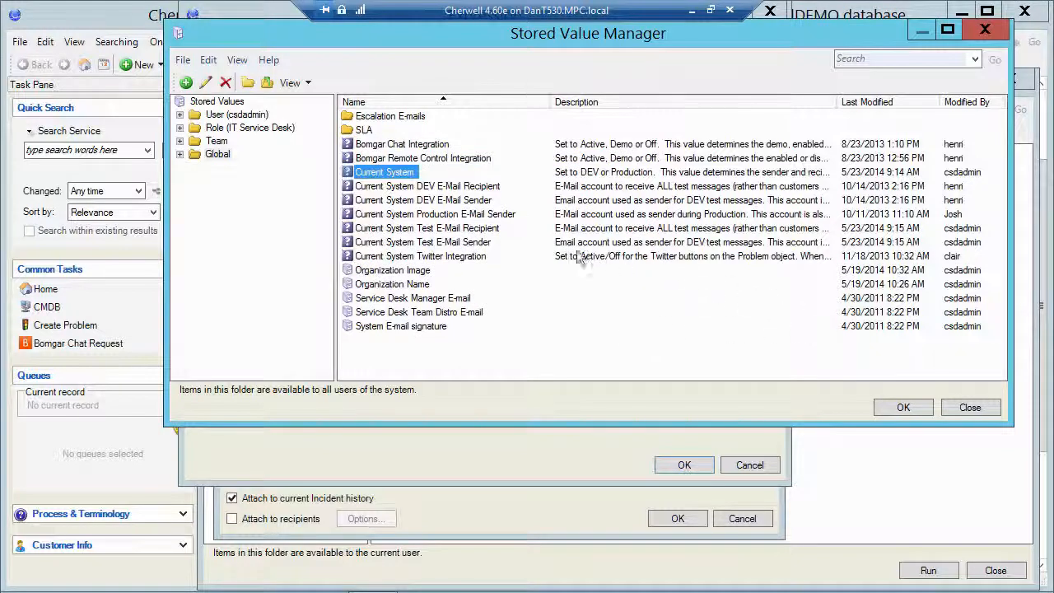
left_click(423, 241)
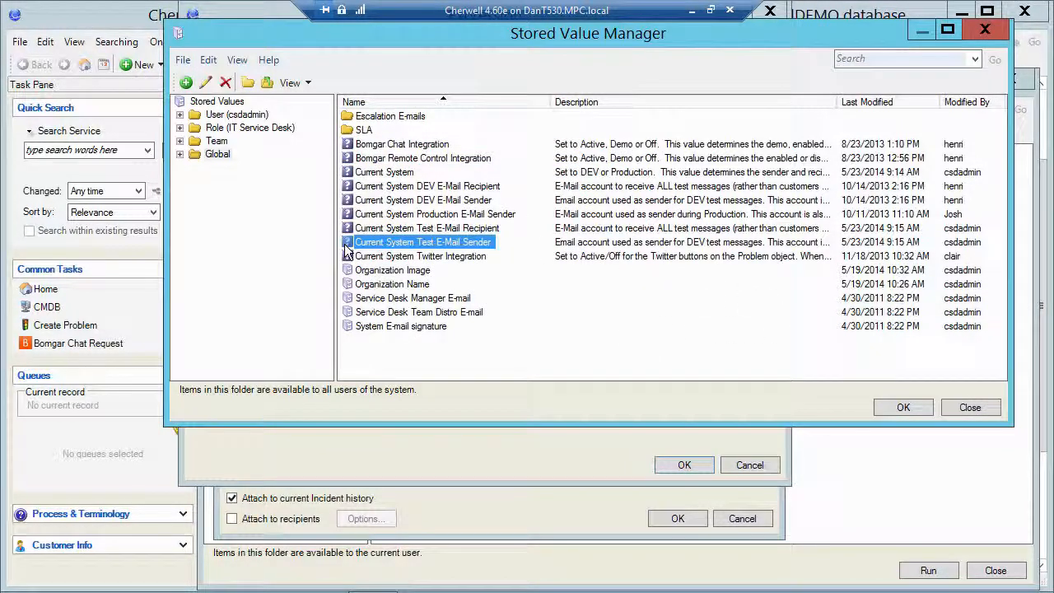
right_click(423, 241)
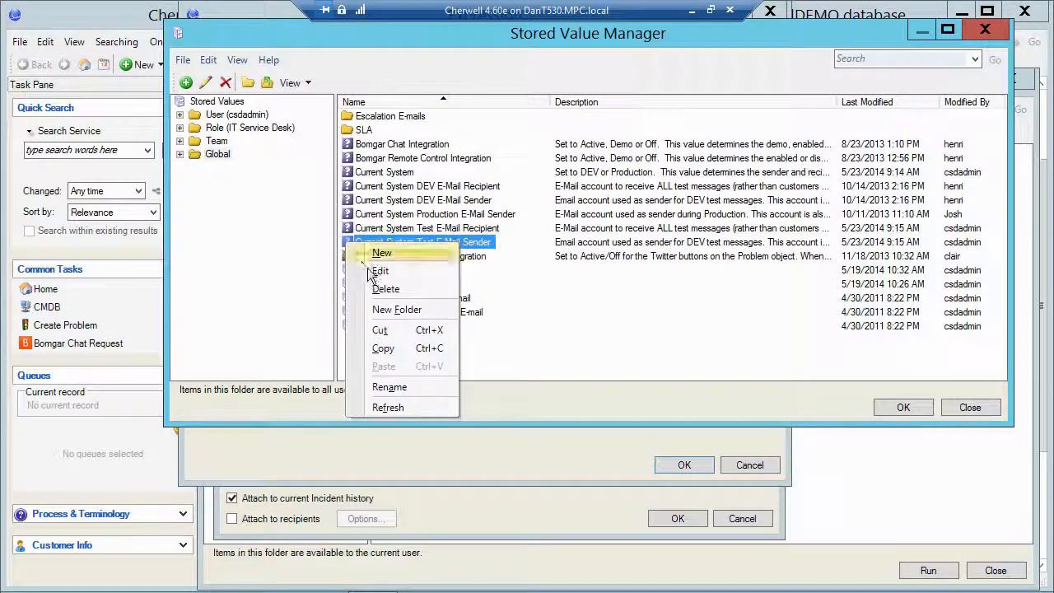
left_click(380, 270)
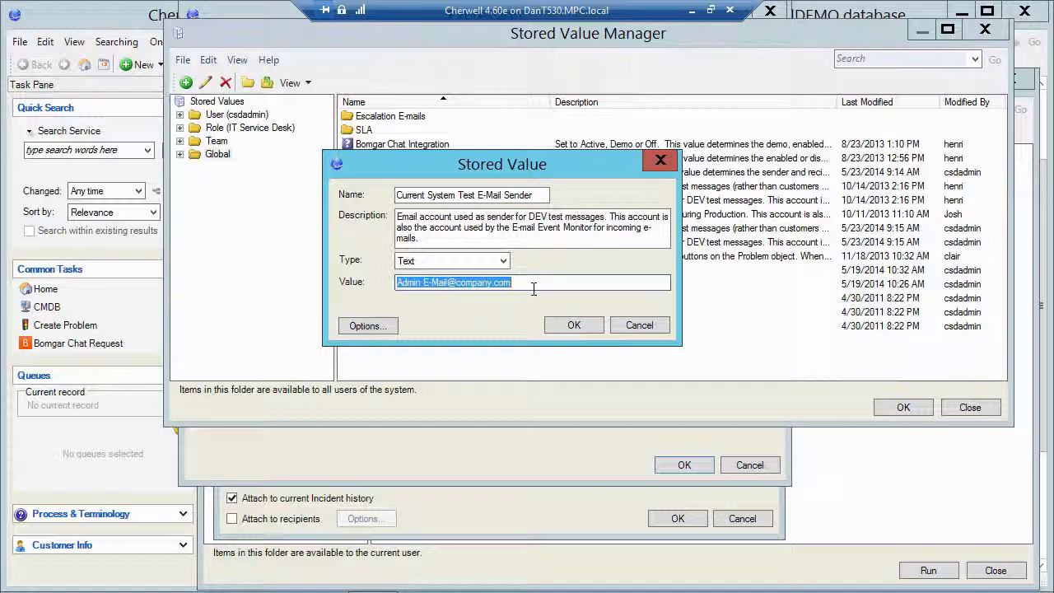
left_click(640, 324)
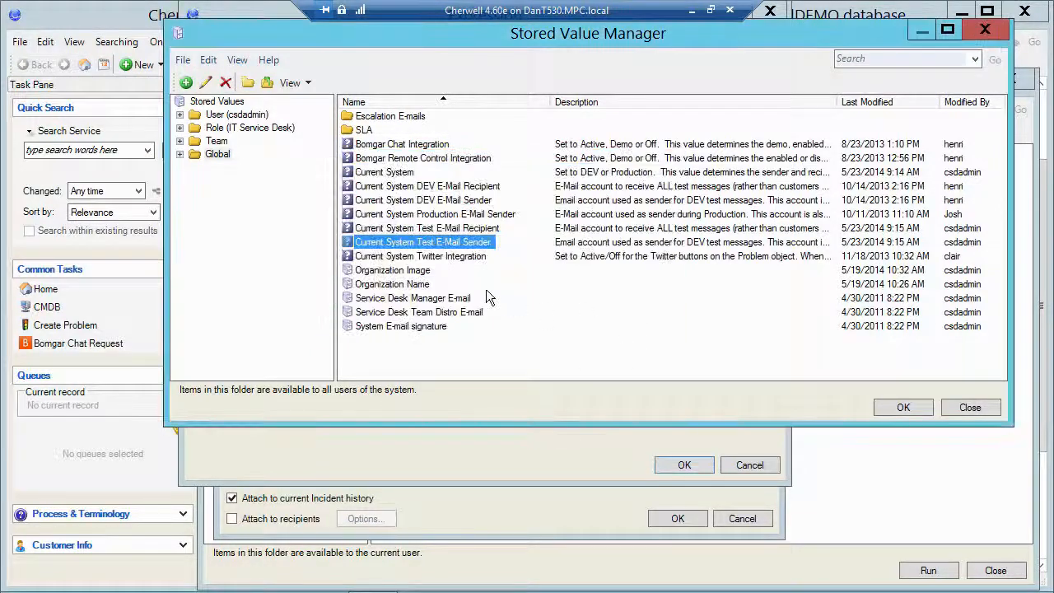
Inspect the Current System Test E-Mail Recipient stored value's details
left_click(426, 228)
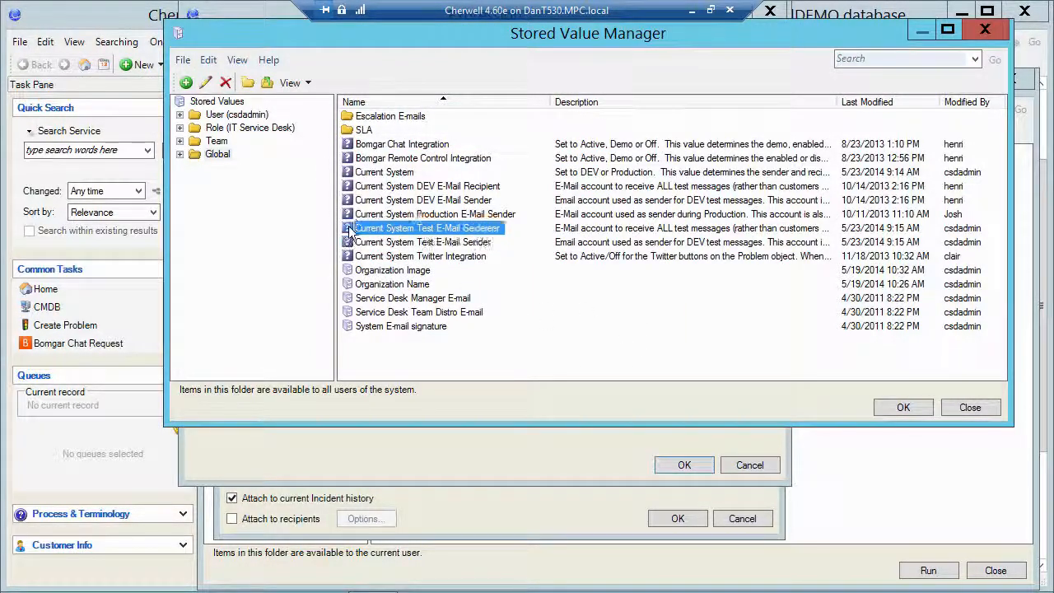
right_click(426, 228)
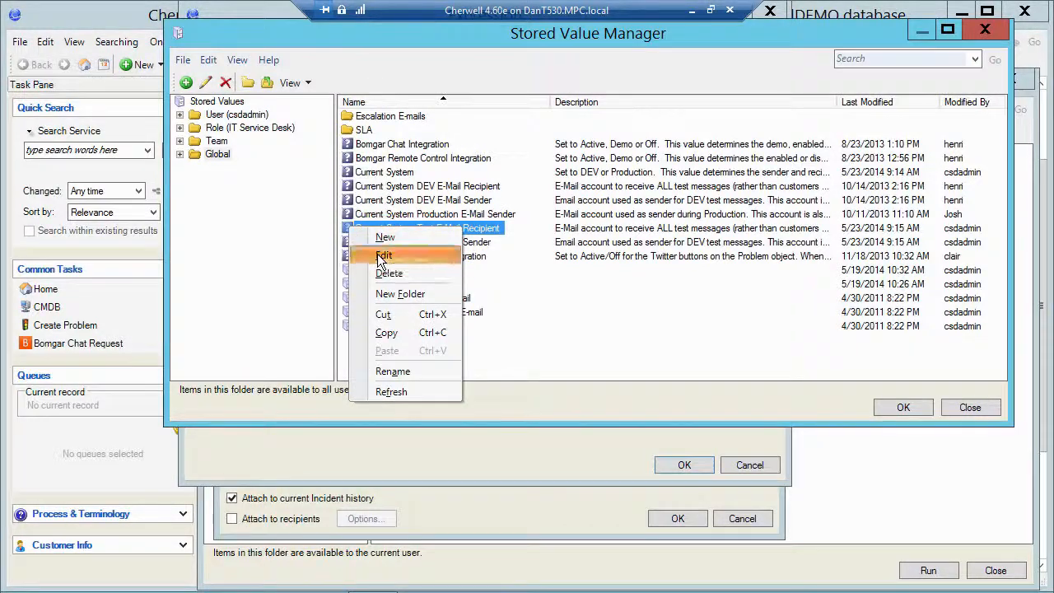
left_click(384, 255)
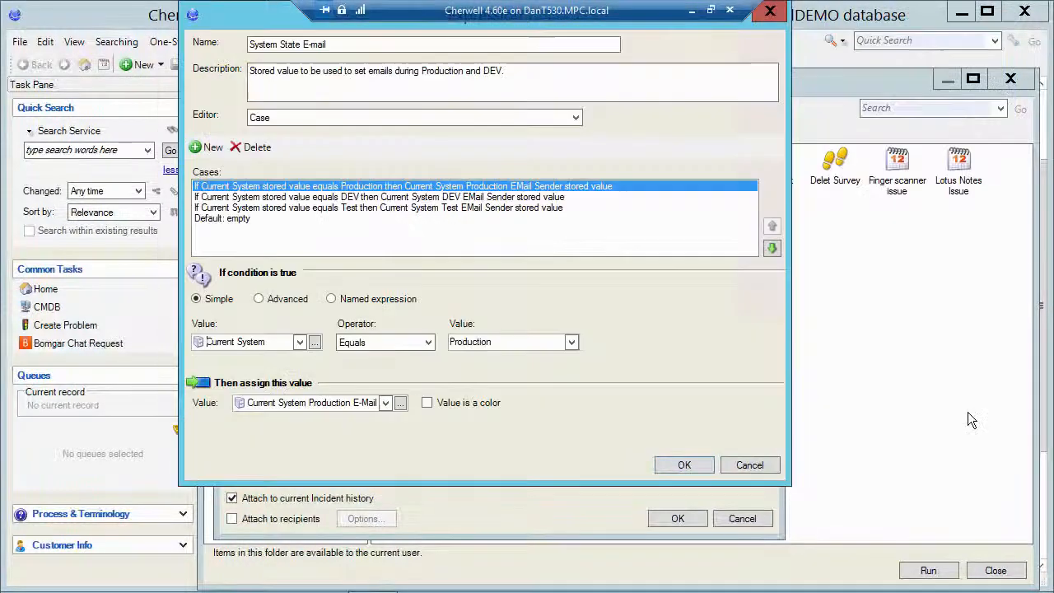
mouse_move(250, 182)
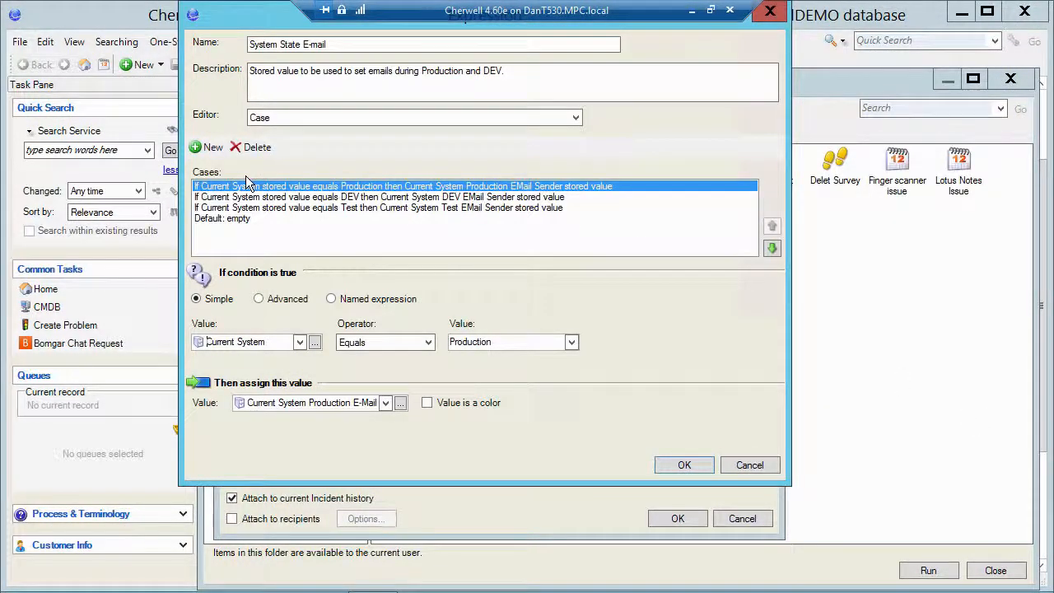
mouse_move(226, 191)
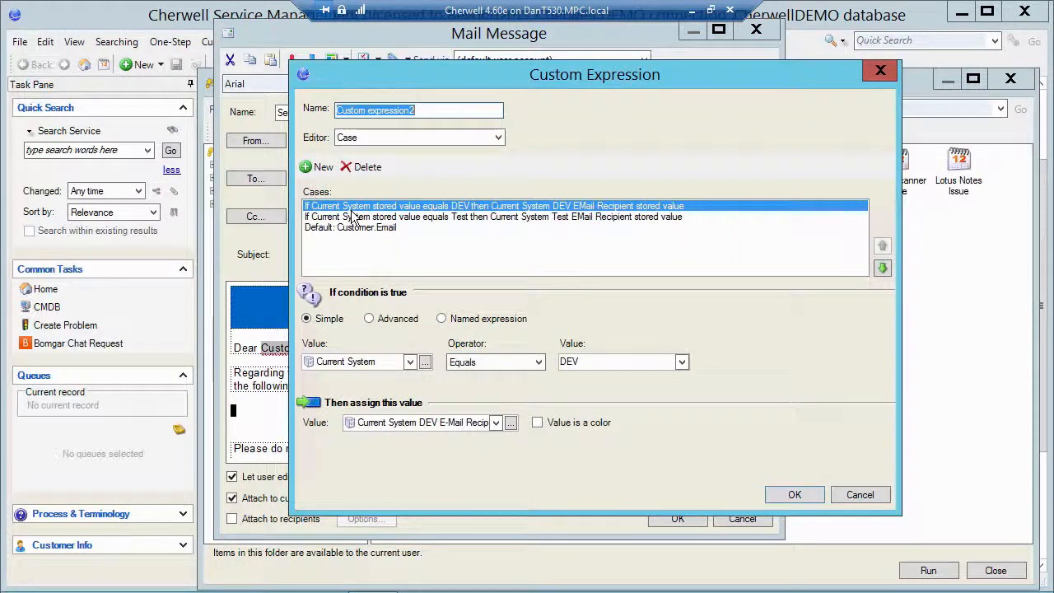
mouse_move(321, 216)
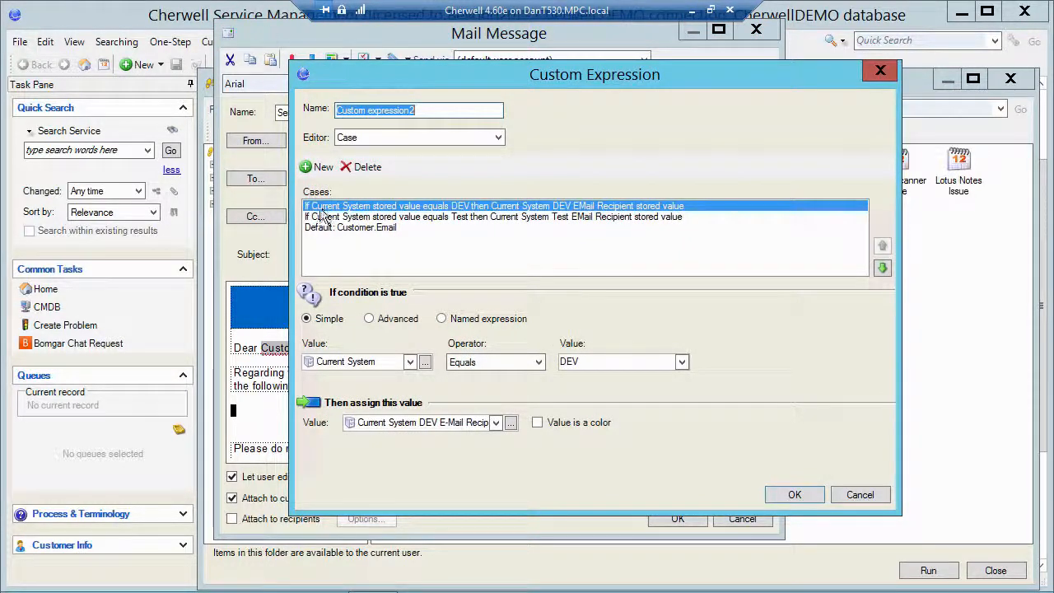
mouse_move(464, 217)
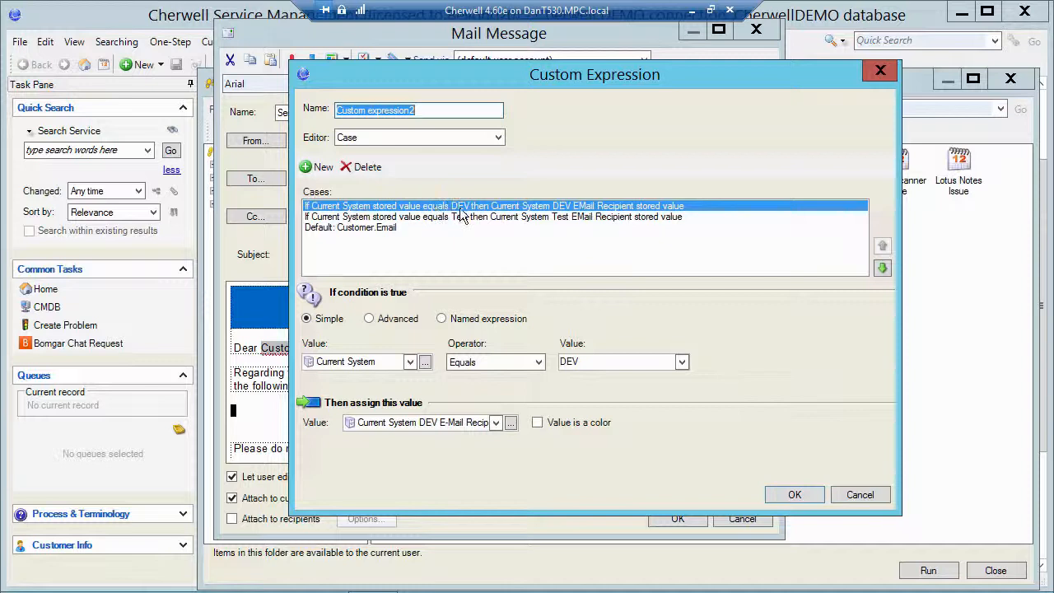
mouse_move(370, 440)
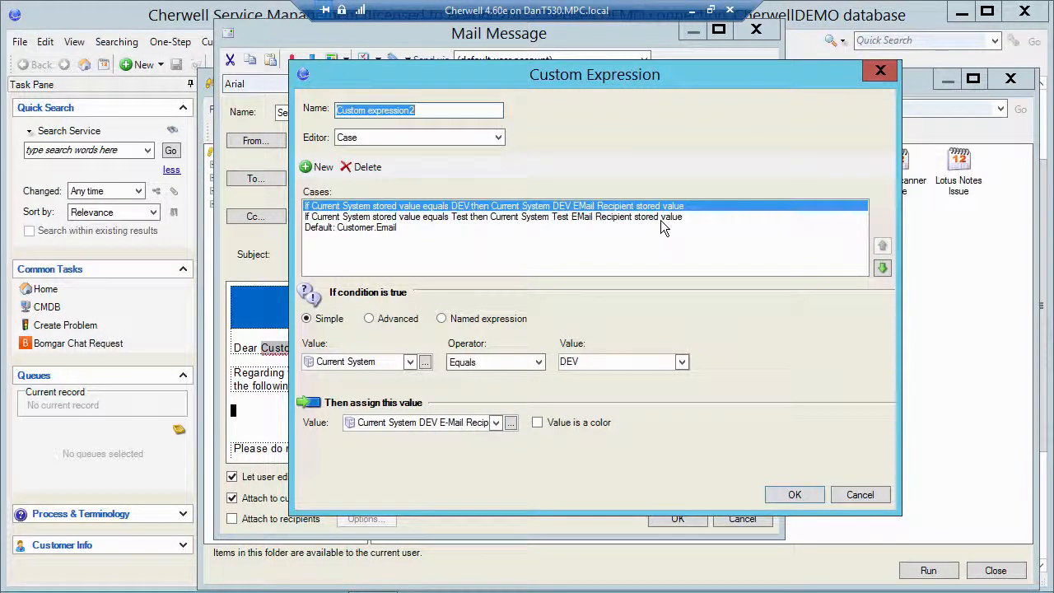
mouse_move(426, 228)
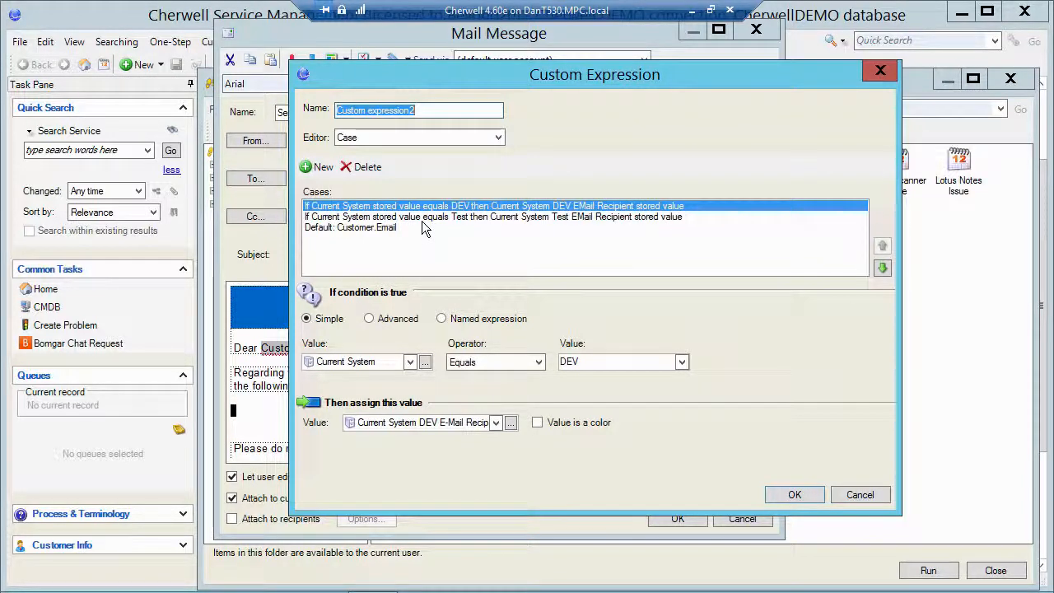
Select the 'Default: Customer.Email' case of the recipient expression
left_click(350, 227)
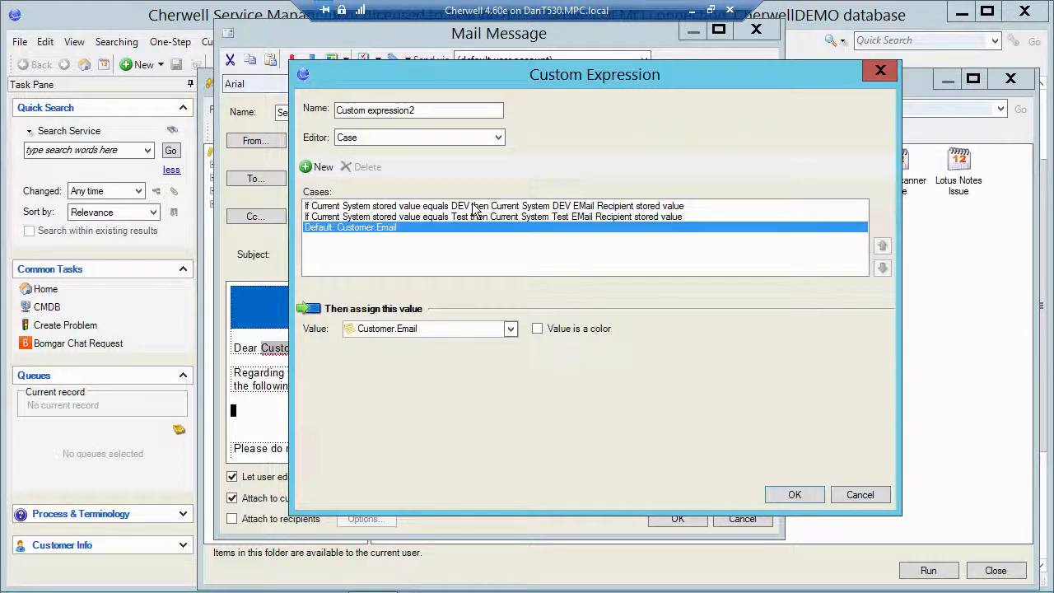
mouse_move(490, 239)
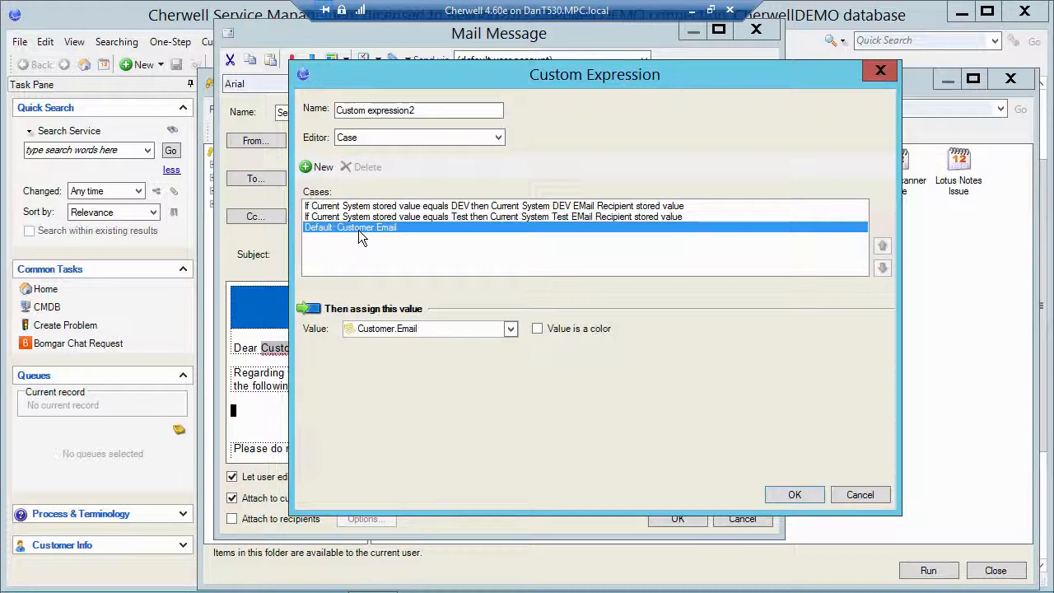
left_click(793, 494)
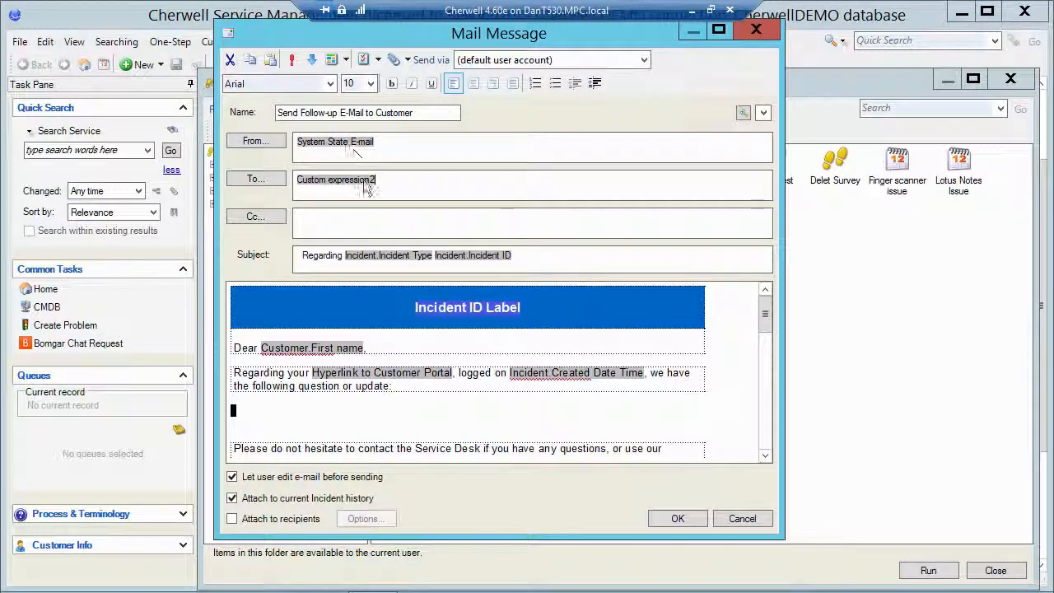
mouse_move(443, 205)
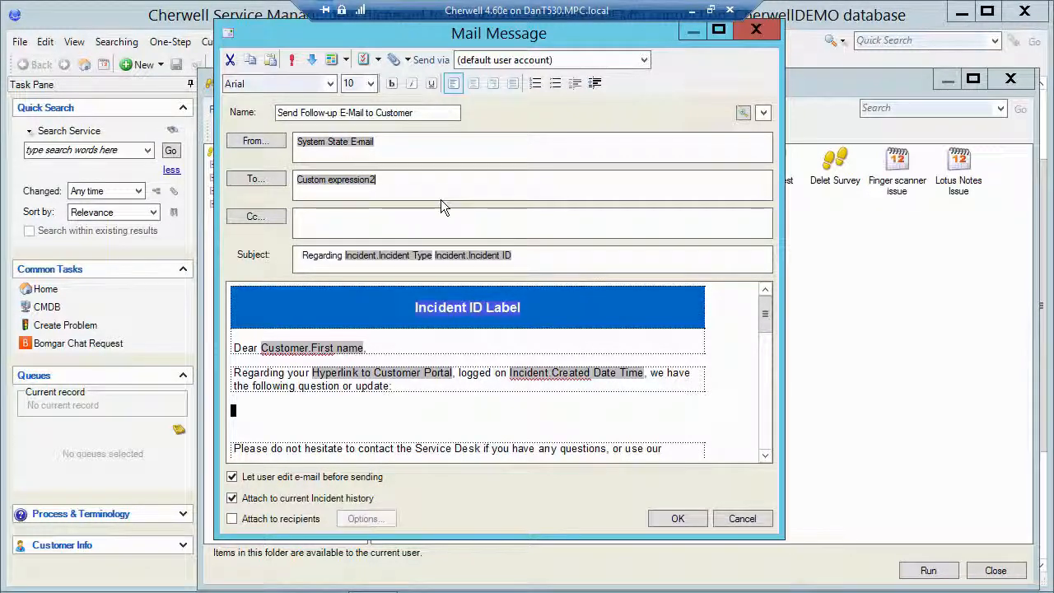